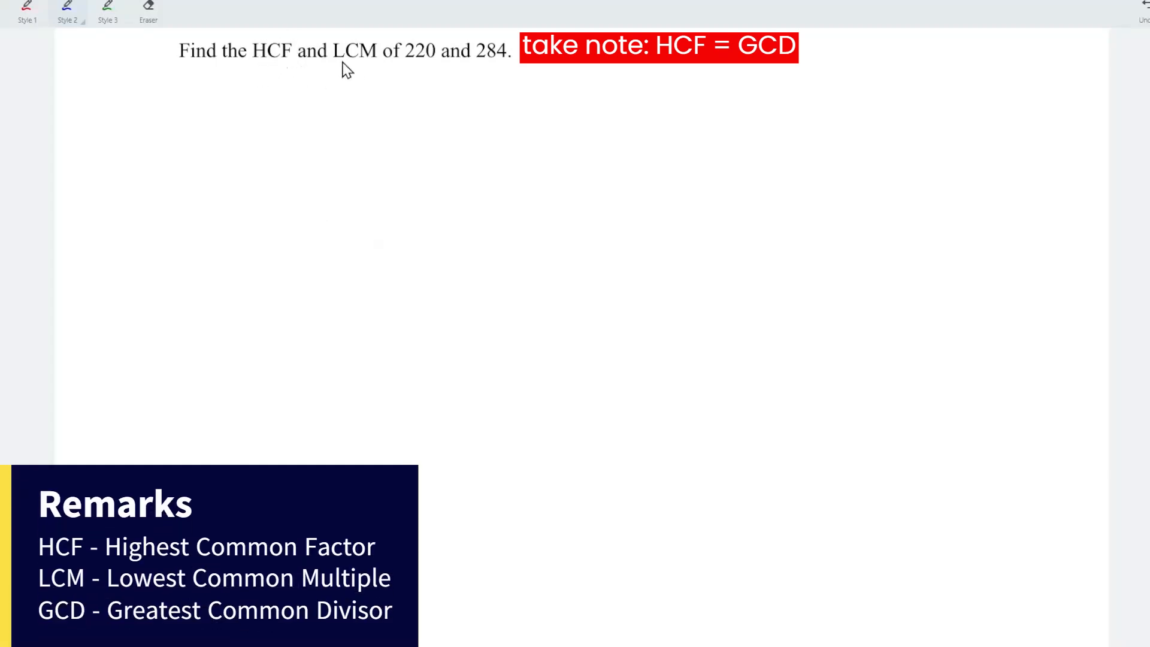
mouse_move(469, 69)
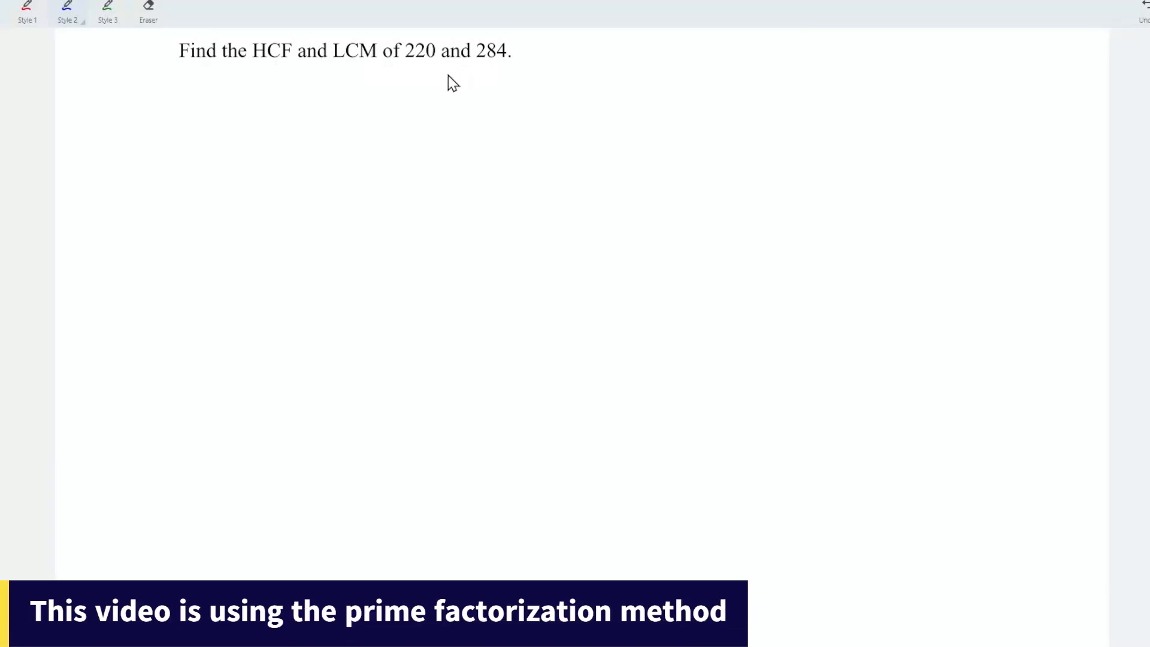
mouse_move(410, 108)
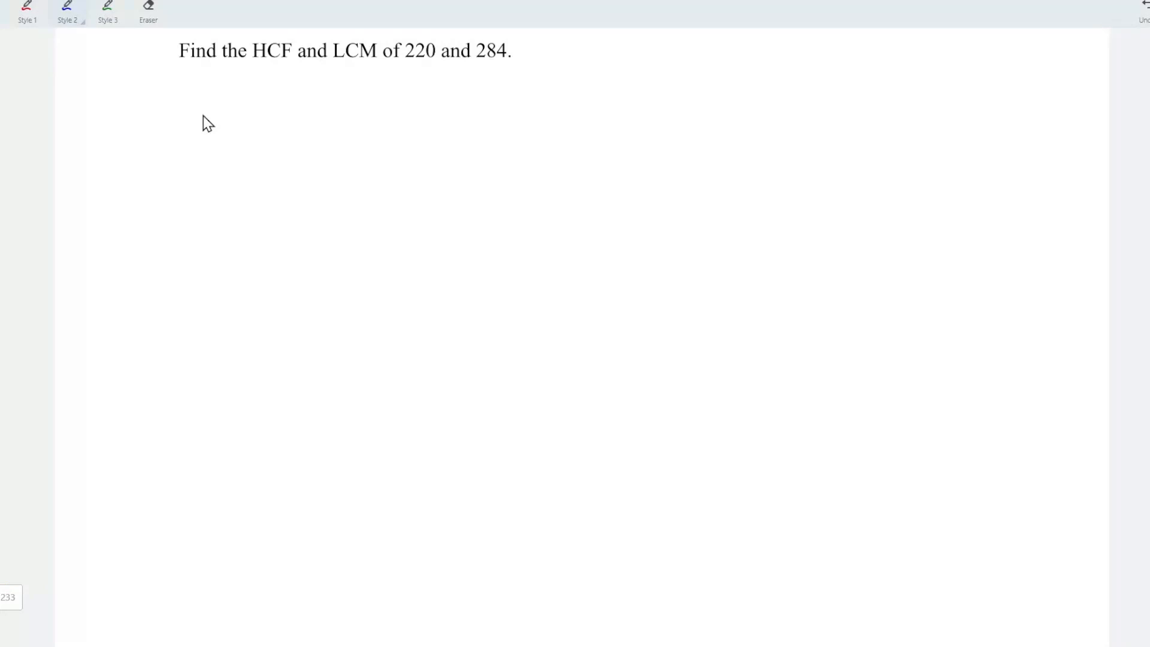
Write the blue ladder 2|220, 2|110, 5|55, 11|11 down to 1 for 220.
left_click_drag(187, 100, 264, 136)
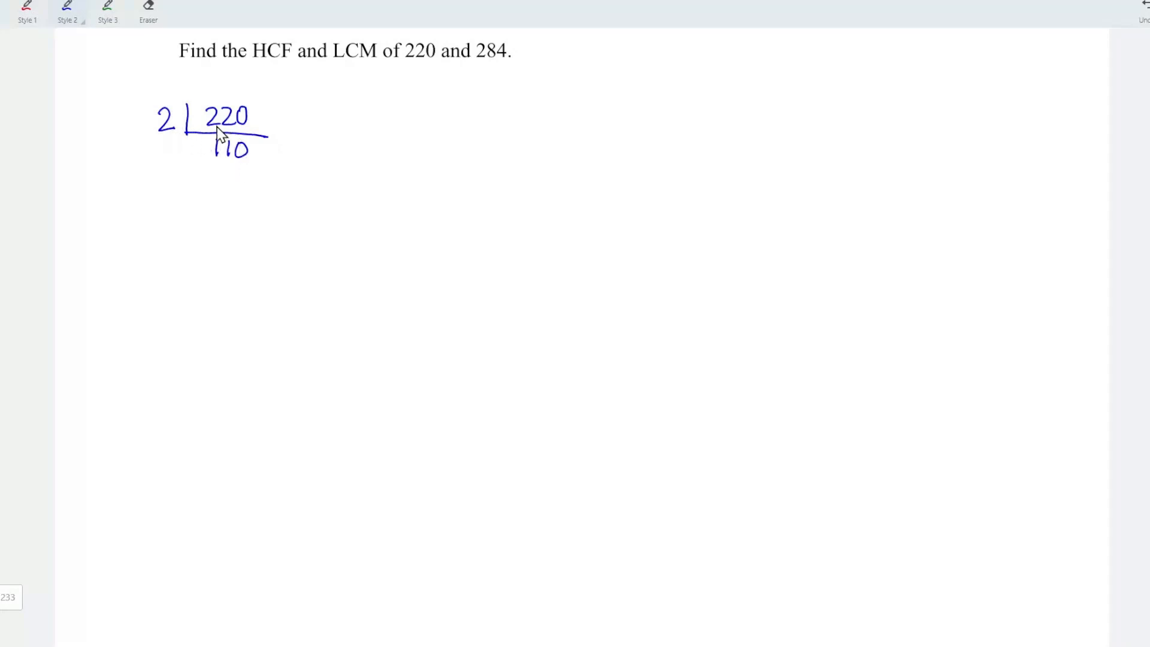
mouse_move(192, 158)
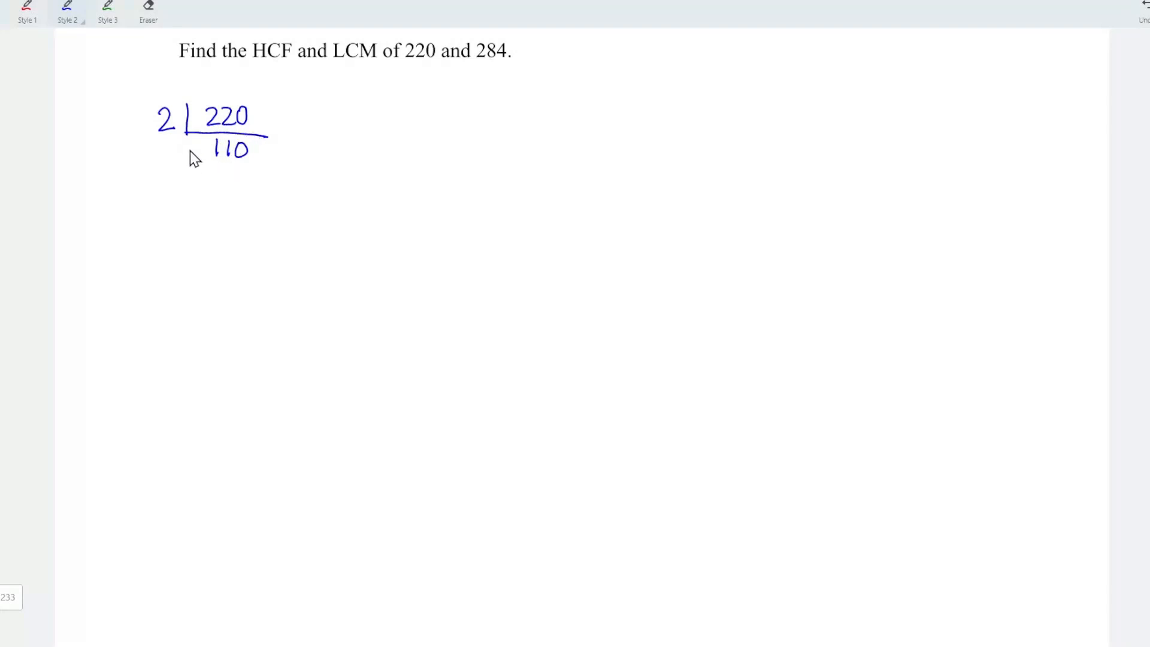
left_click_drag(187, 139, 268, 170)
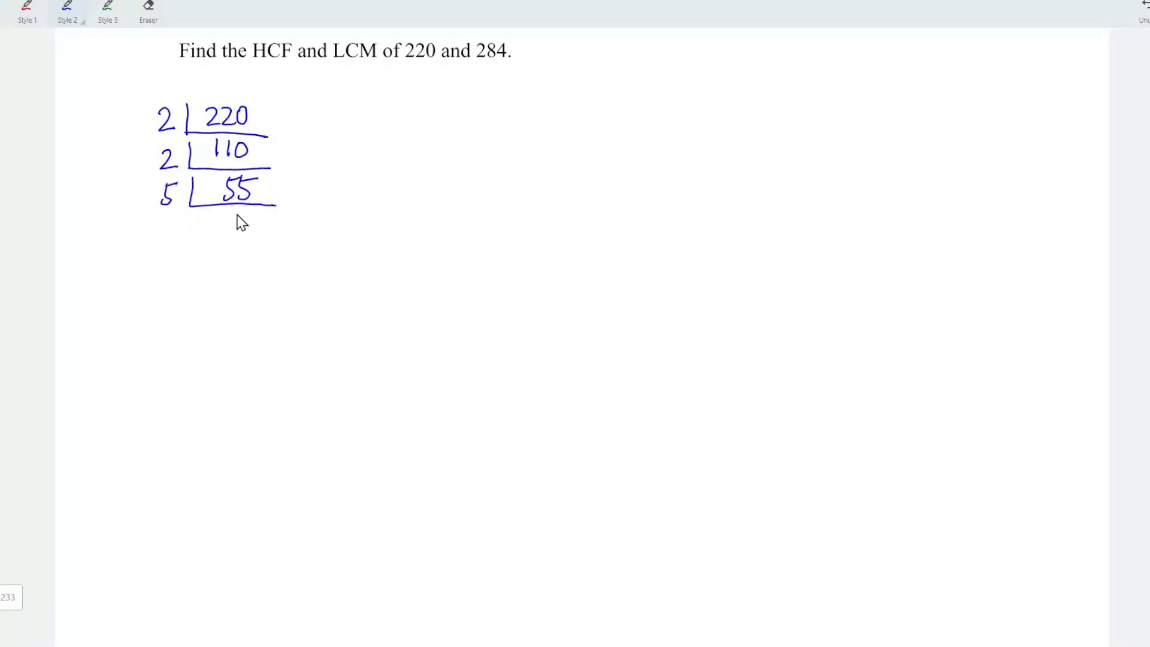
left_click_drag(224, 217, 238, 231)
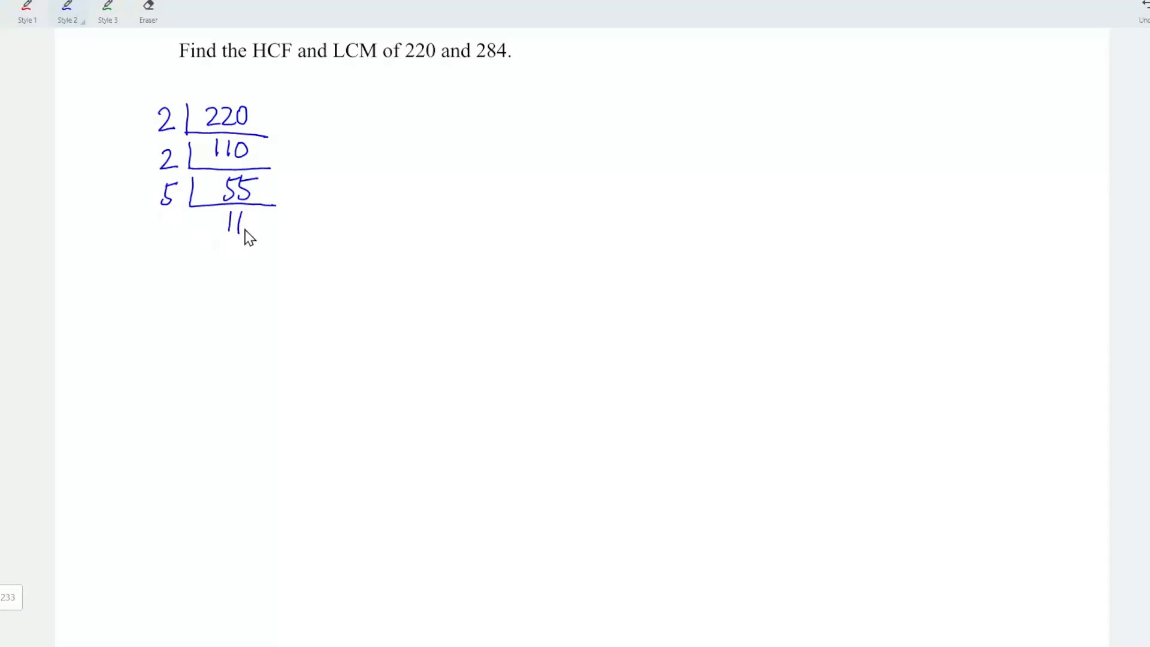
left_click_drag(187, 235, 260, 235)
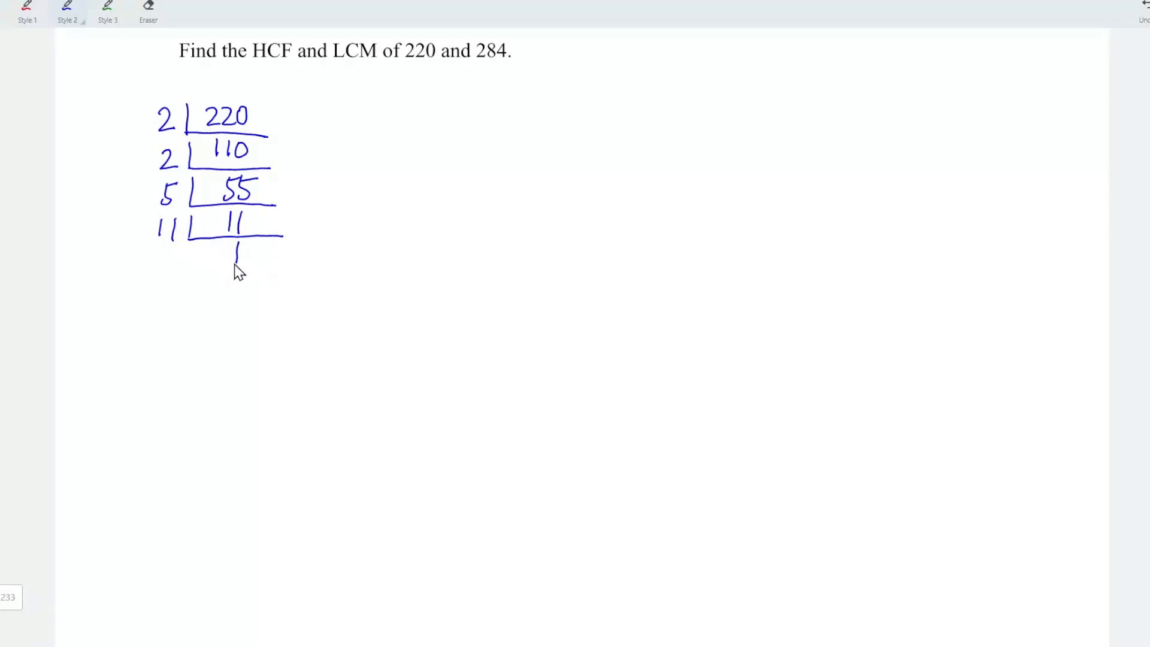
mouse_move(147, 307)
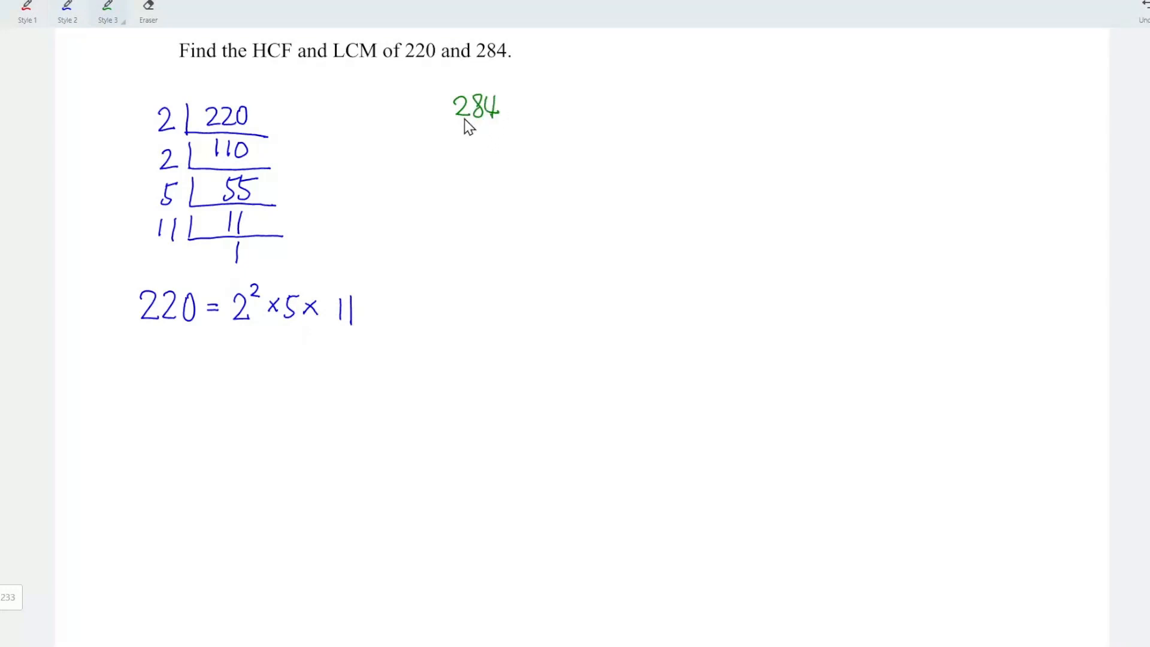
Write the green ladder 2|284, 2|142, 71|71 down to 1 beside the 220 work.
left_click_drag(436, 100, 518, 132)
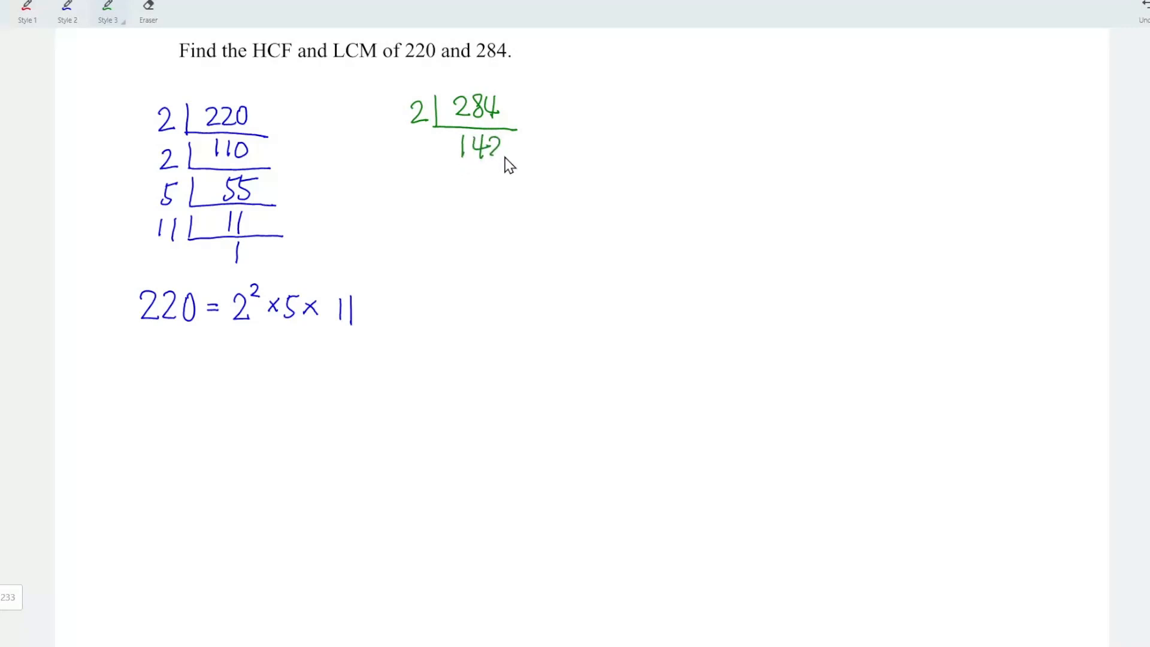
left_click_drag(412, 151, 521, 151)
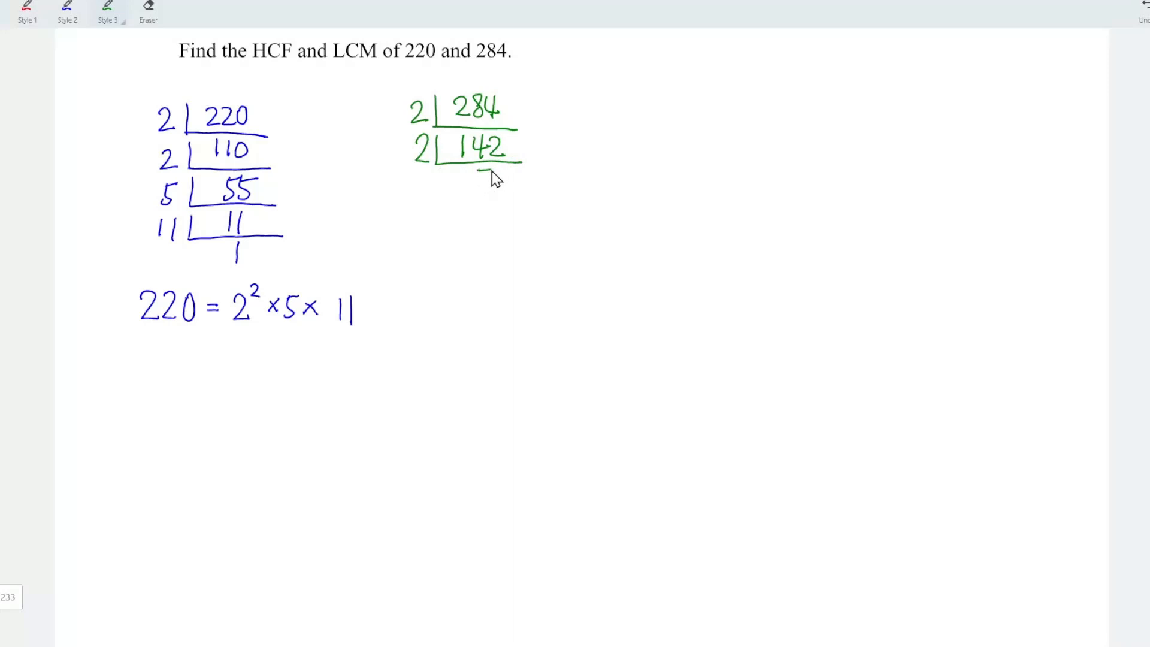
type("71")
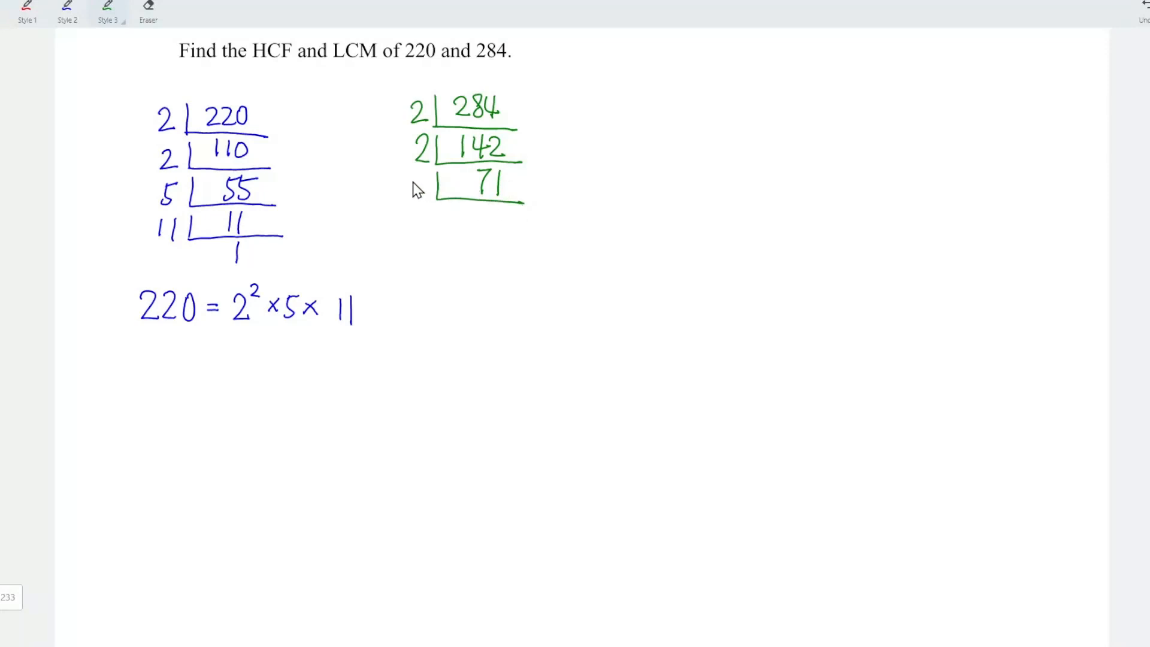
left_click_drag(411, 183, 498, 221)
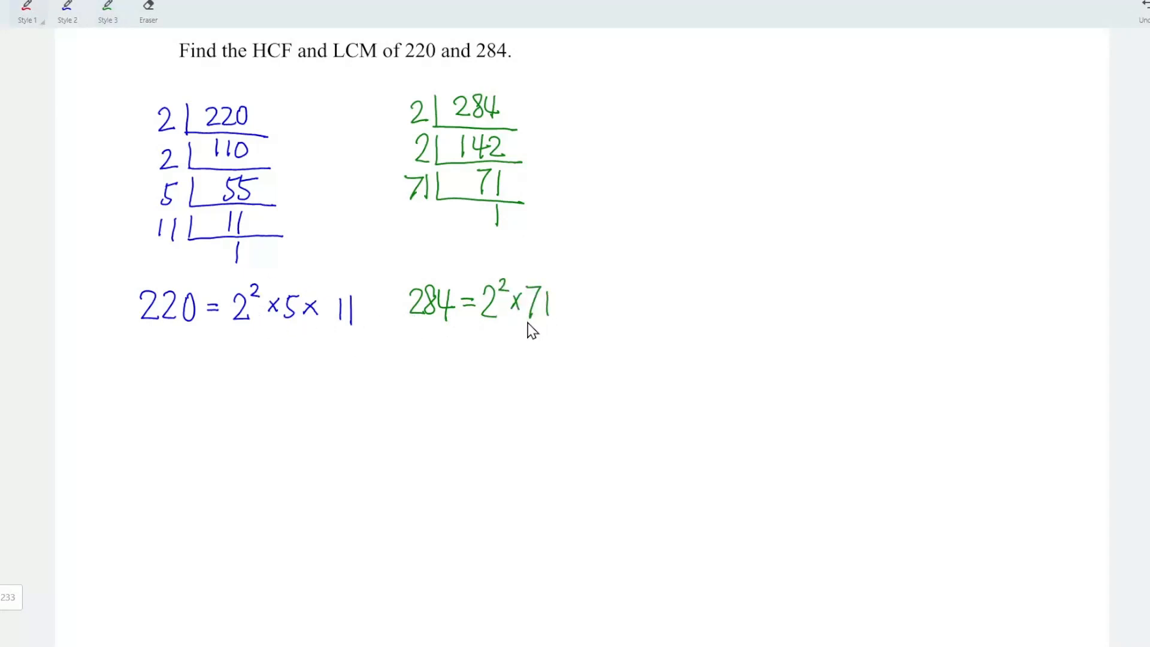
mouse_move(653, 107)
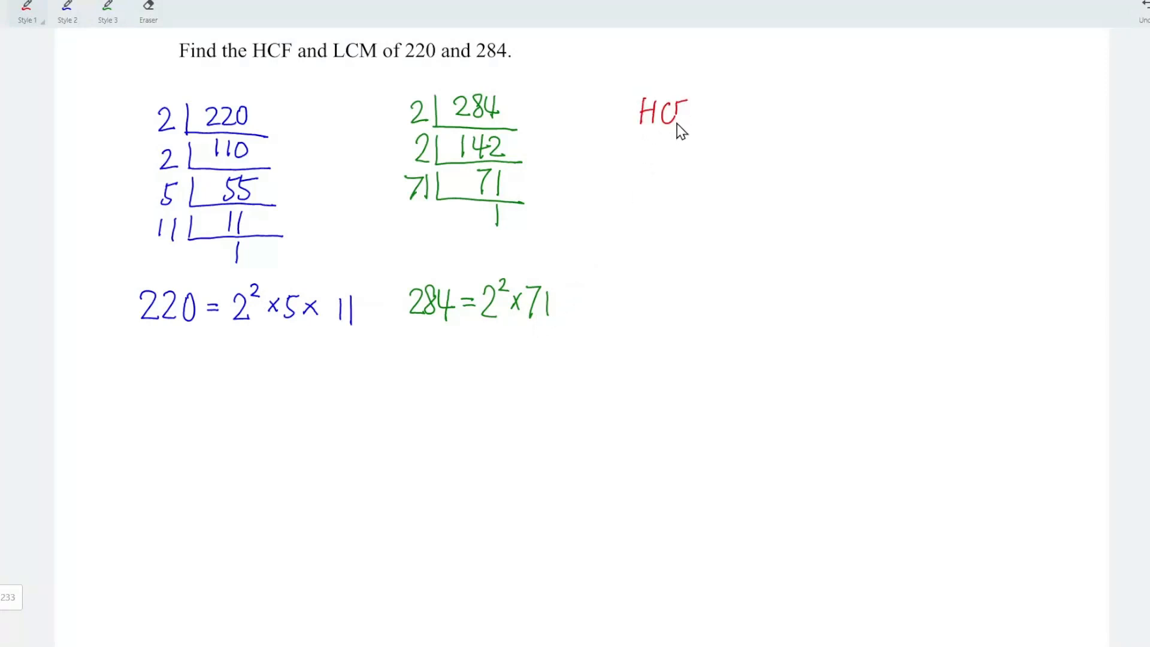
Write the red label HCF(220,284) at the top right, ready for its value 2² = 4.
type("(220,284")
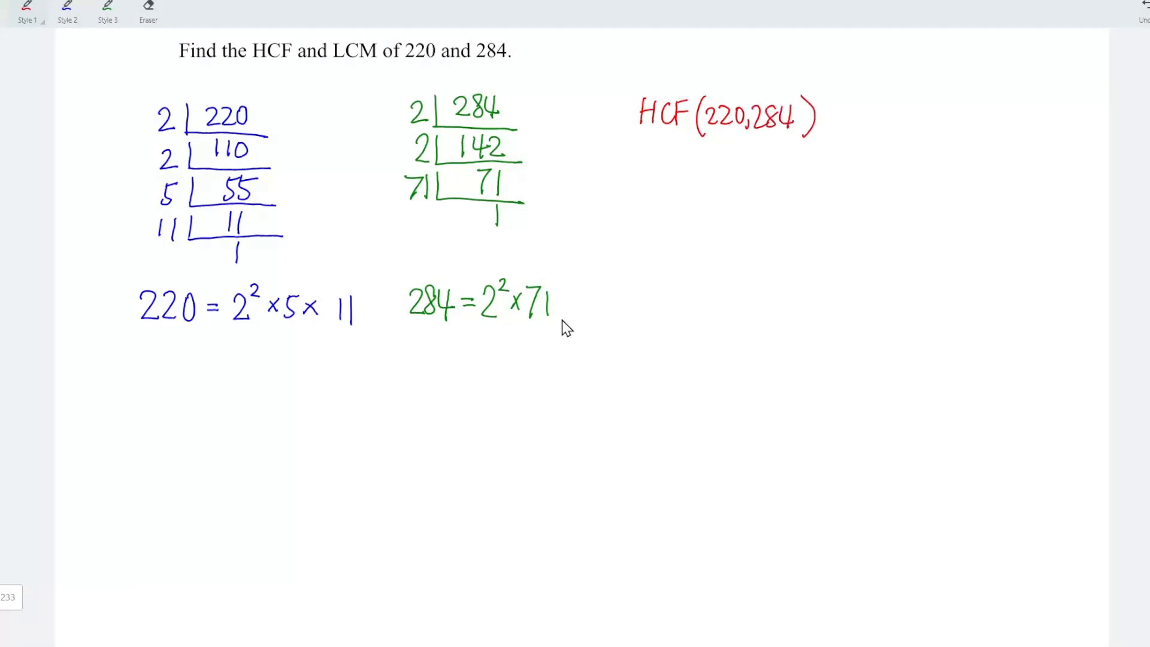
mouse_move(376, 369)
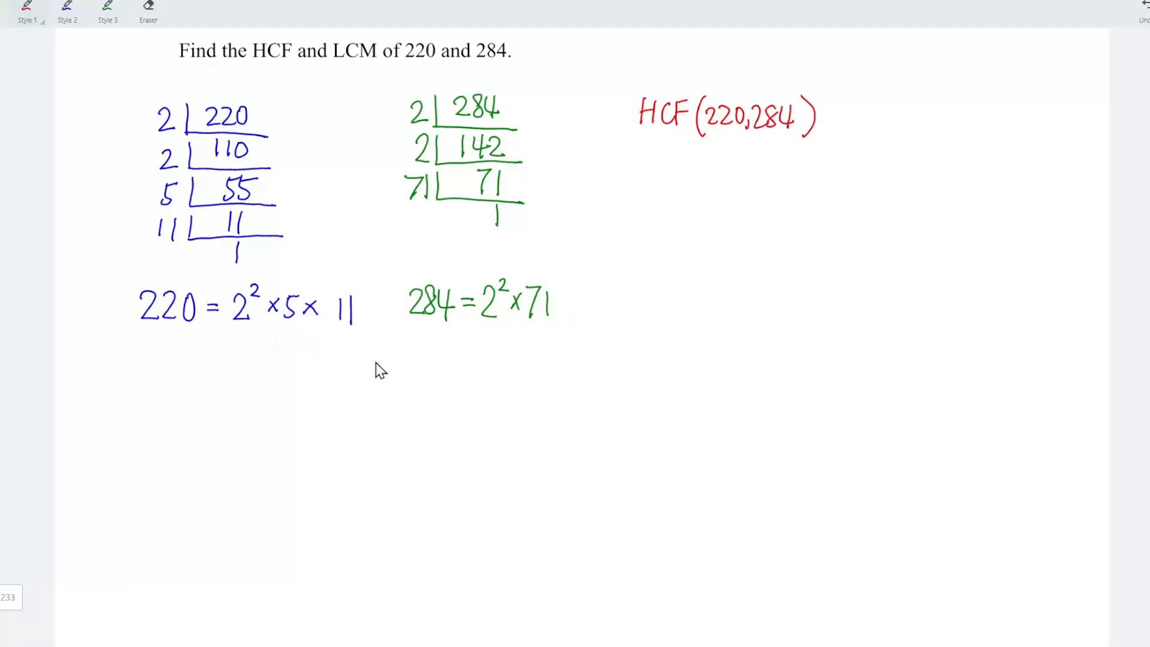
mouse_move(372, 365)
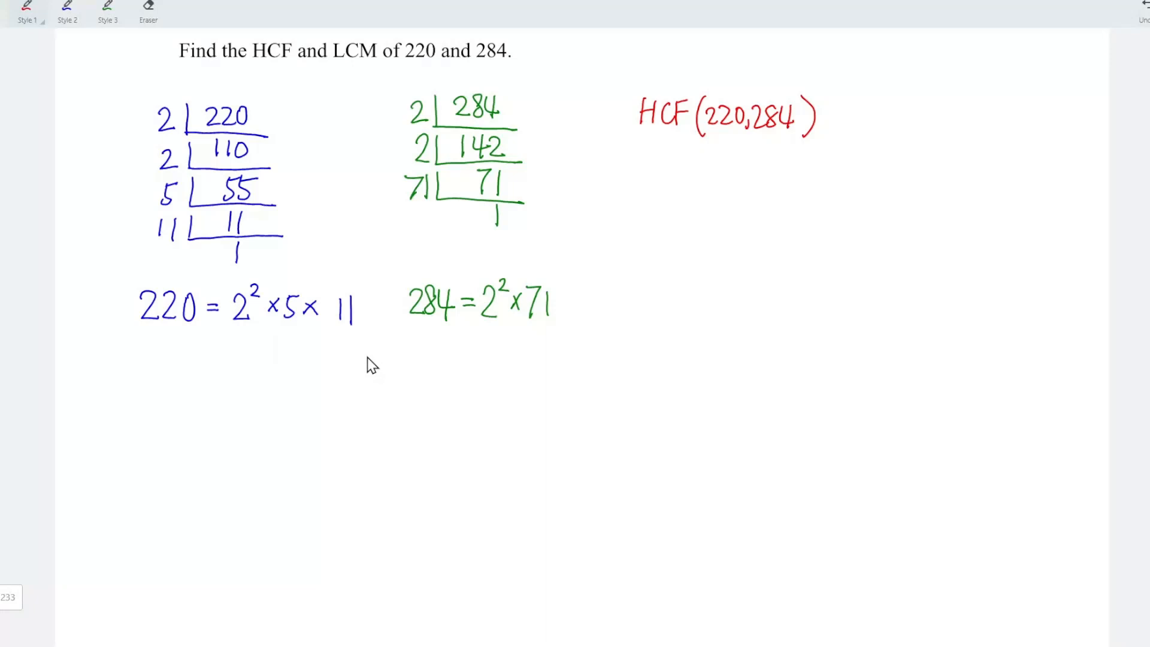
mouse_move(821, 114)
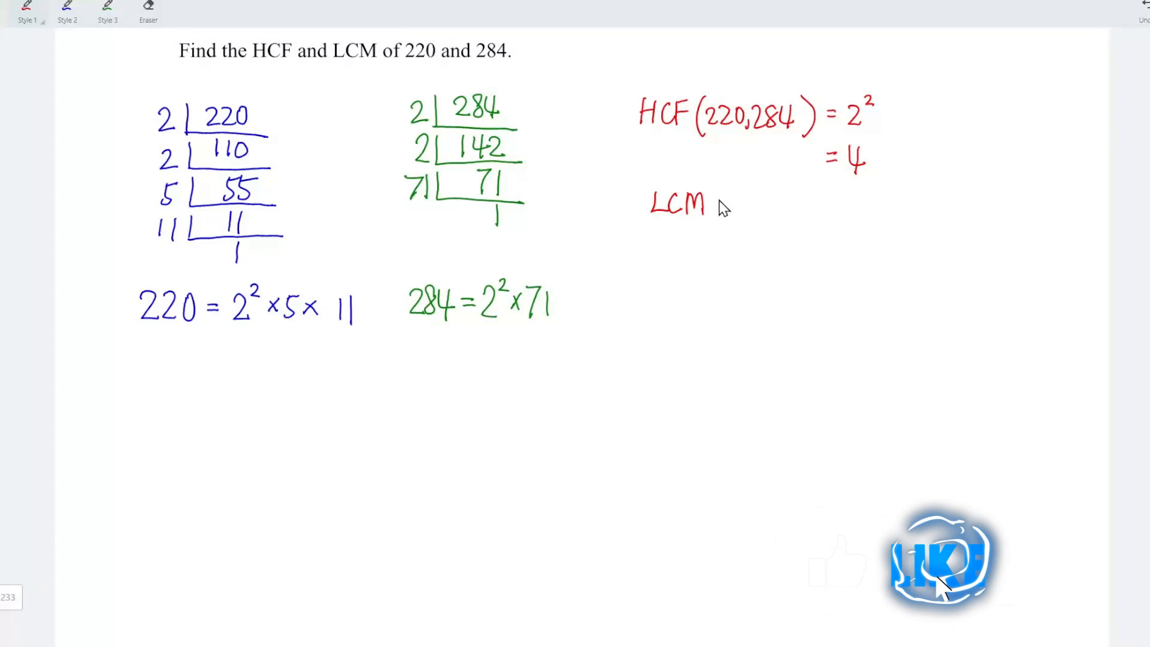
Write LCM(220,284) = below the HCF line and begin its value with a 2.
type("(220,284)=")
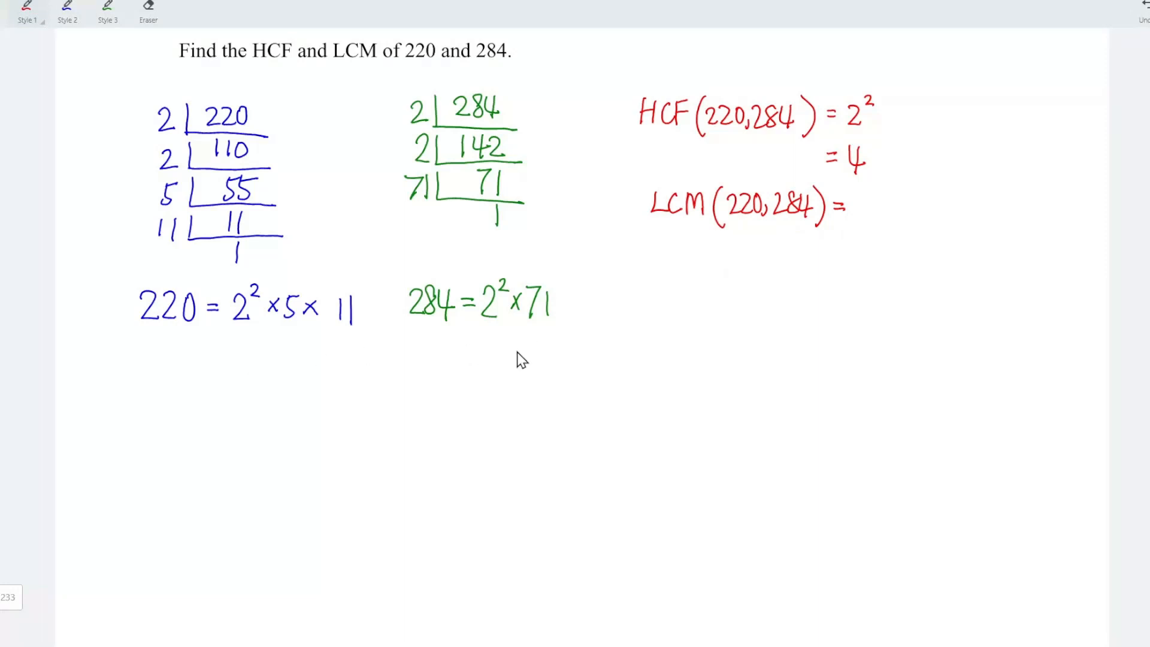
mouse_move(513, 332)
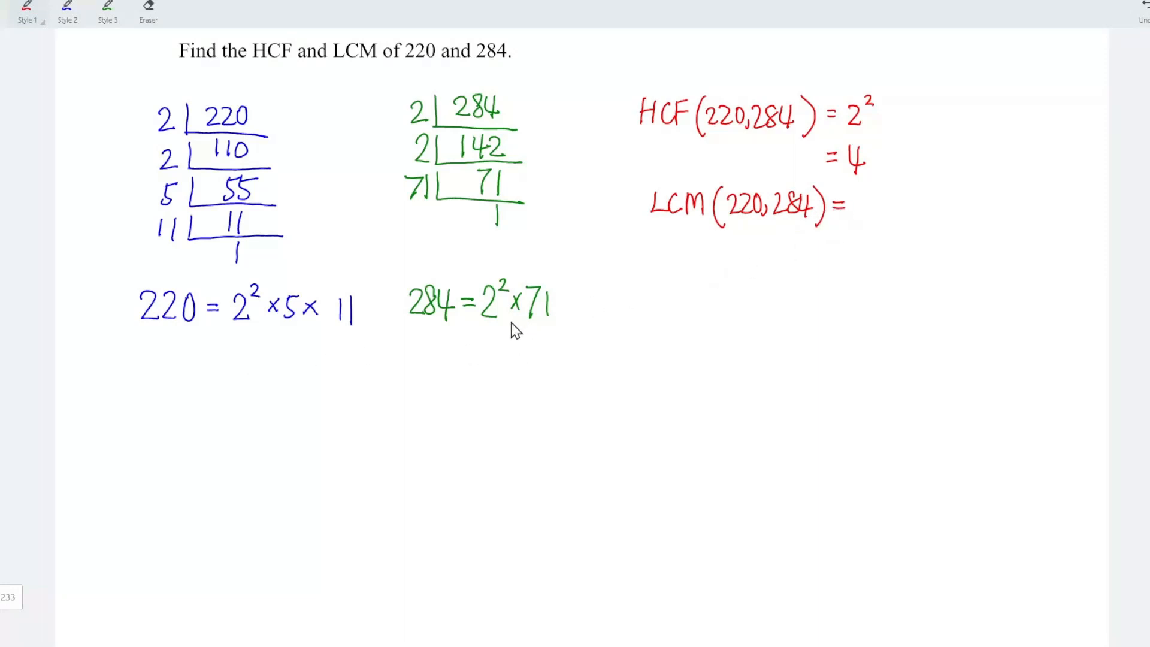
mouse_move(508, 340)
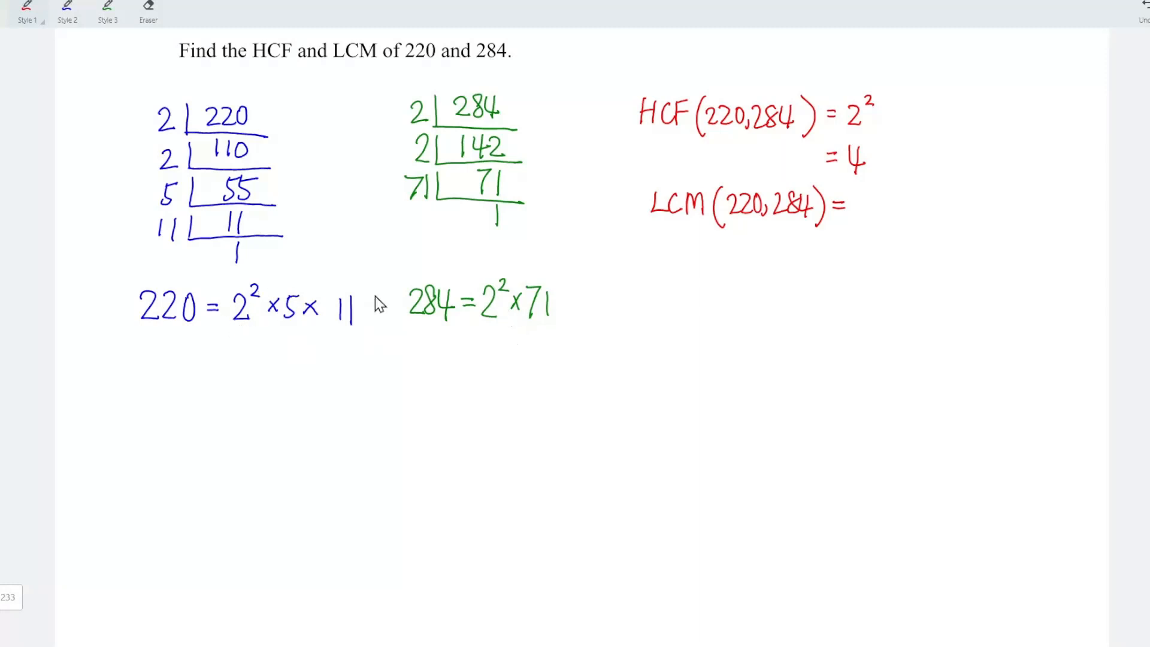
mouse_move(498, 332)
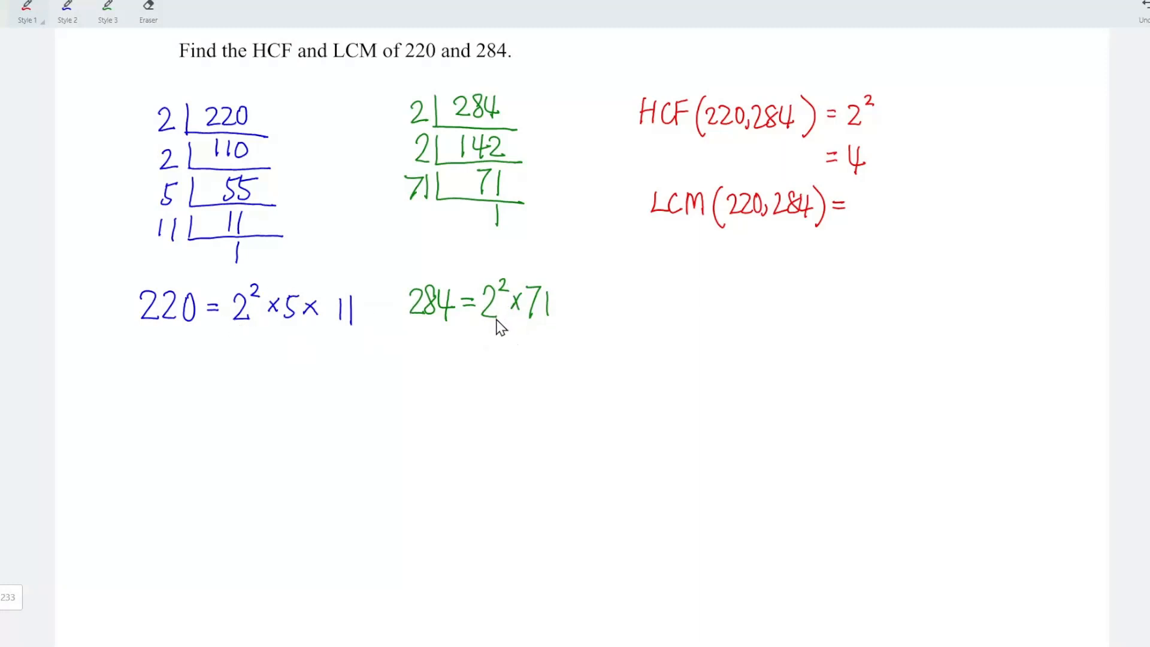
mouse_move(487, 342)
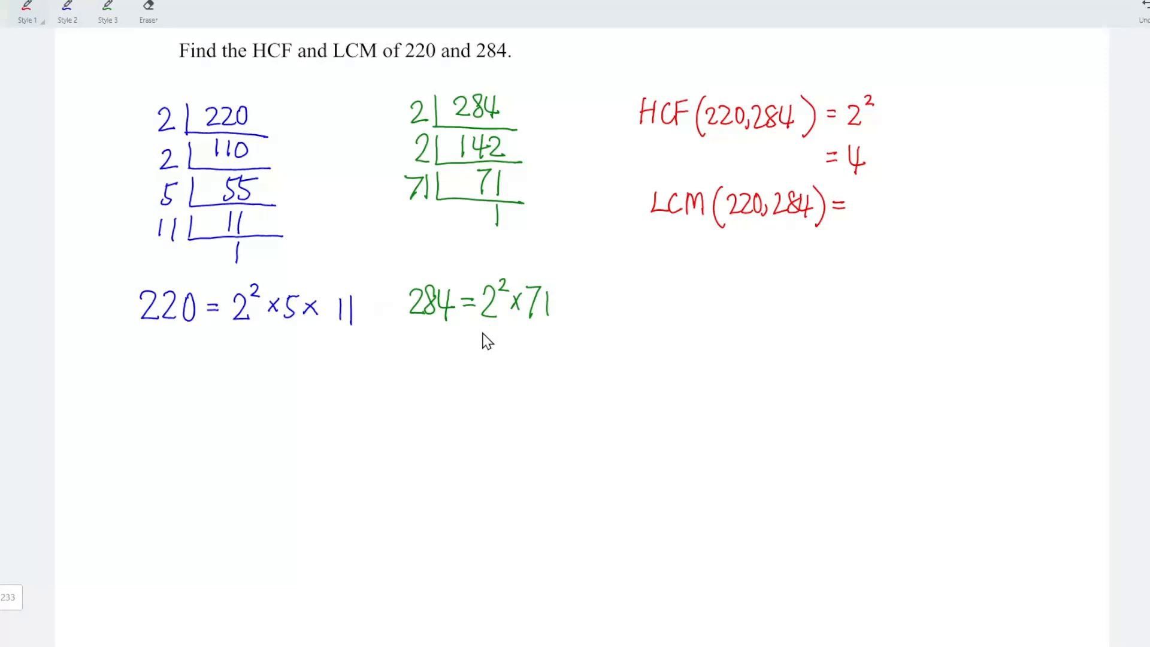
left_click_drag(854, 209, 870, 217)
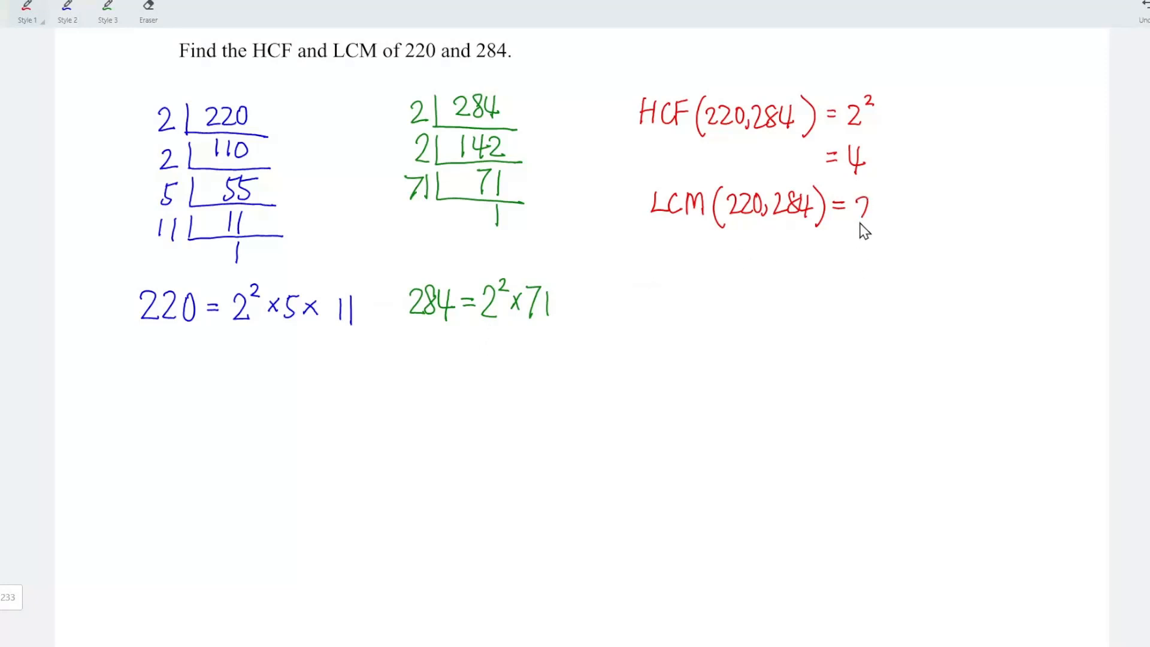